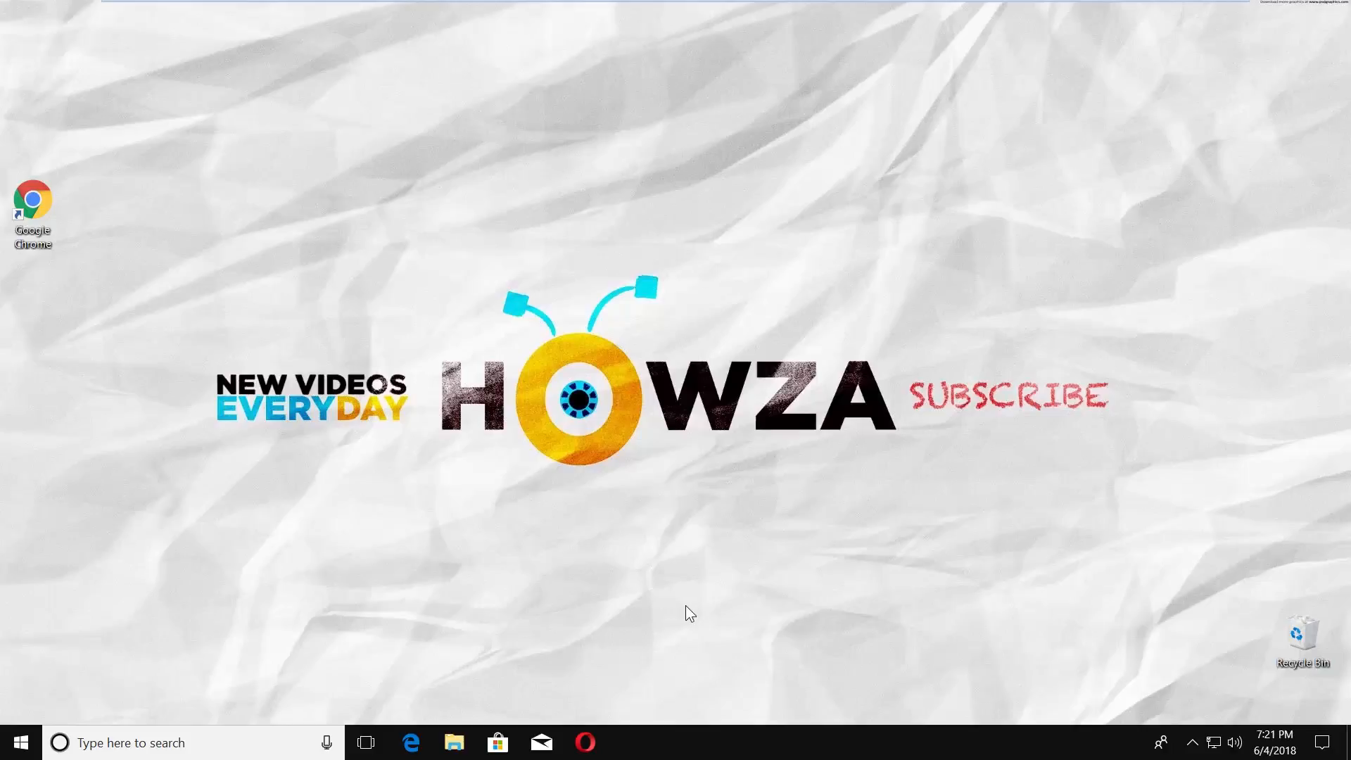
pyautogui.moveTo(680, 607)
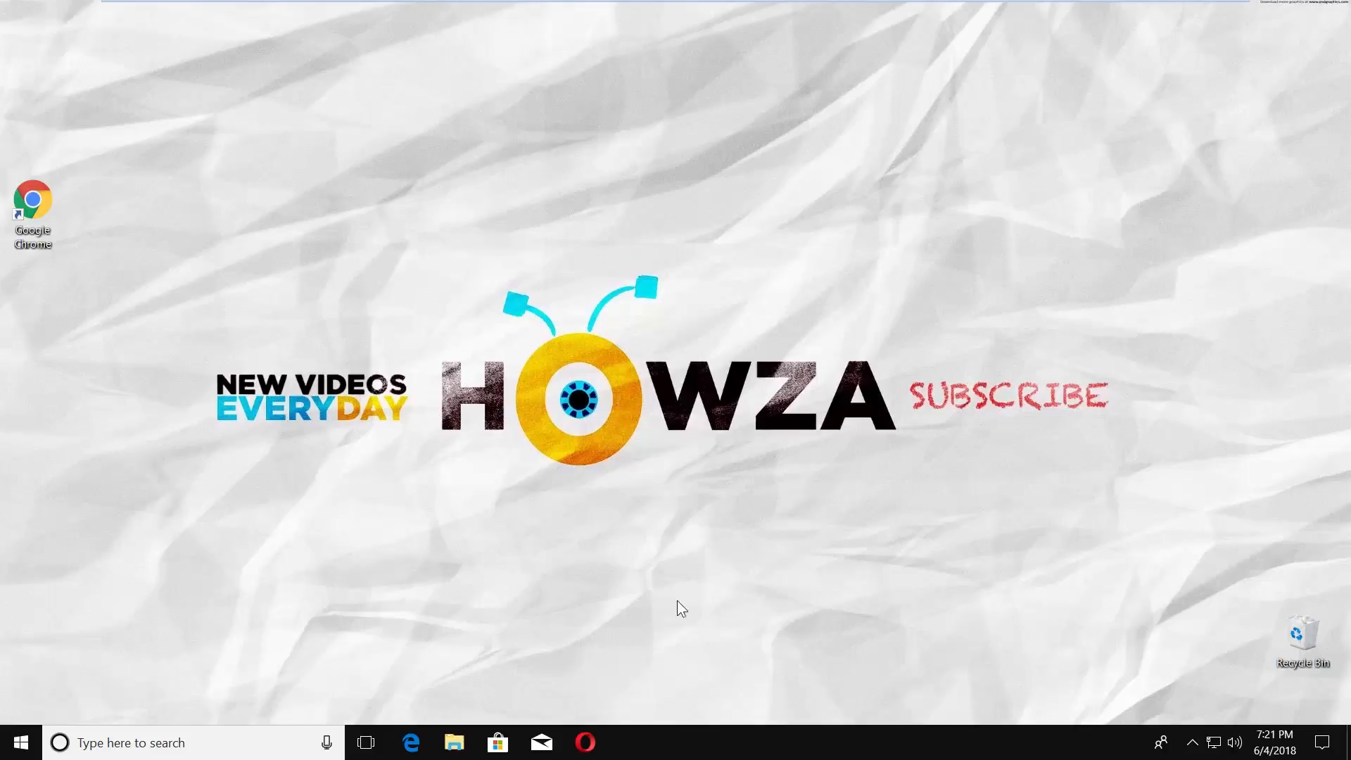
# Open the Windows 10 Start menu from the taskbar's Start button.
pyautogui.click(17, 741)
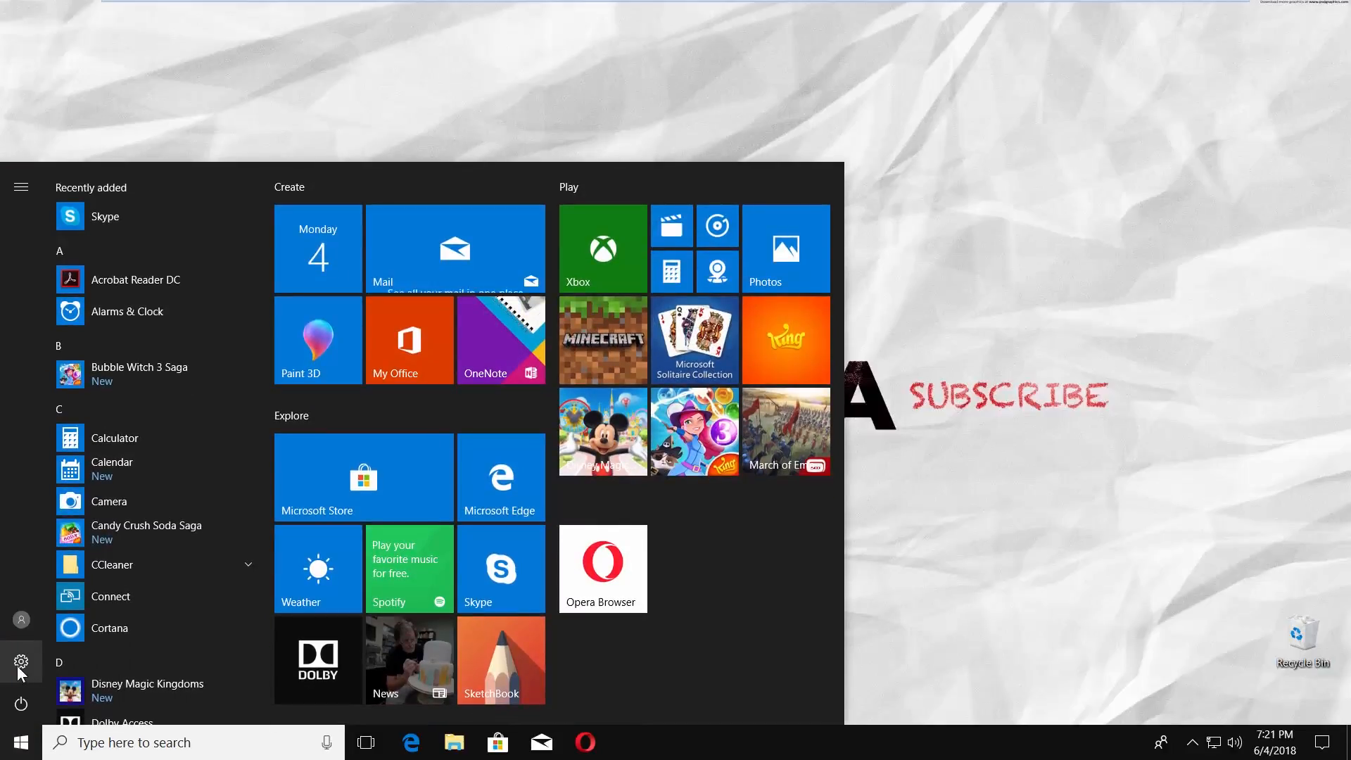
# In Personalization > Colors, choose Turf green and tick 'Start, taskbar, and action center'.
pyautogui.click(20, 661)
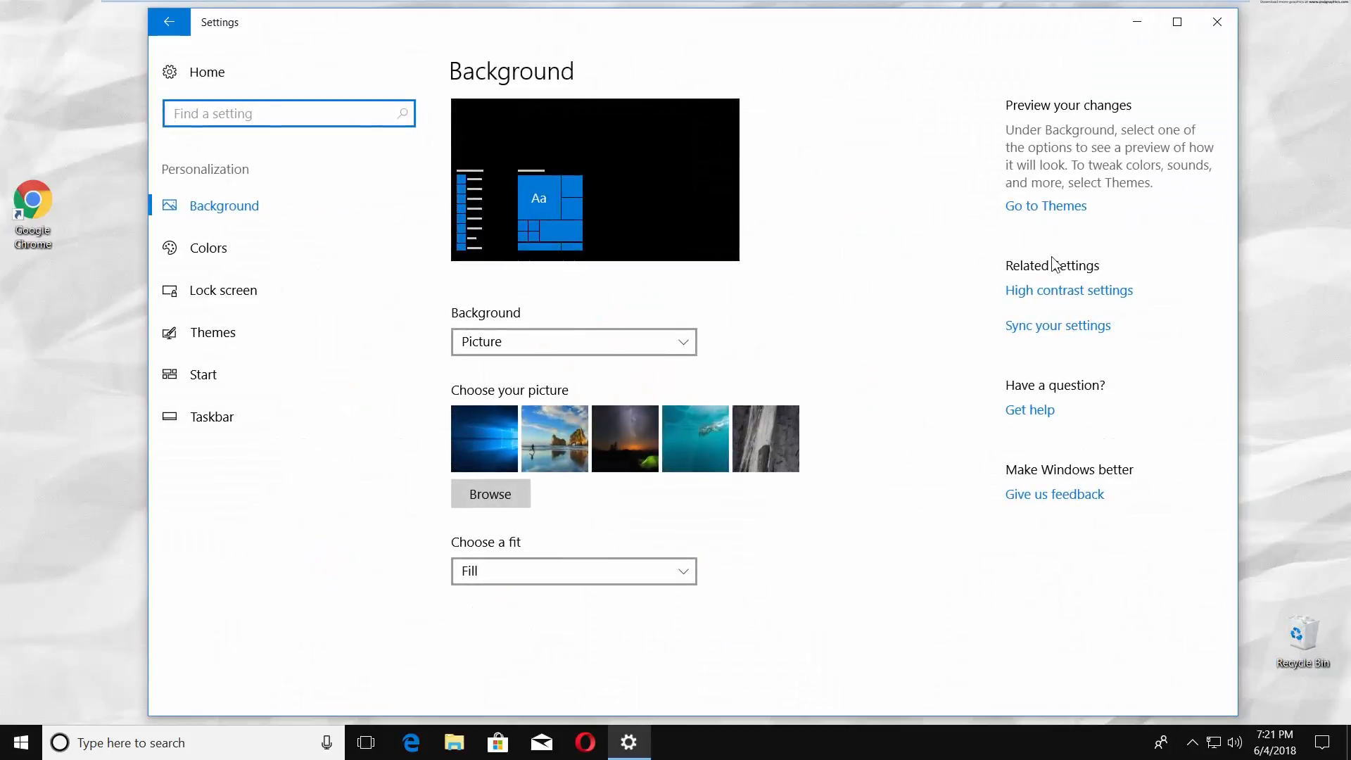
pyautogui.click(208, 247)
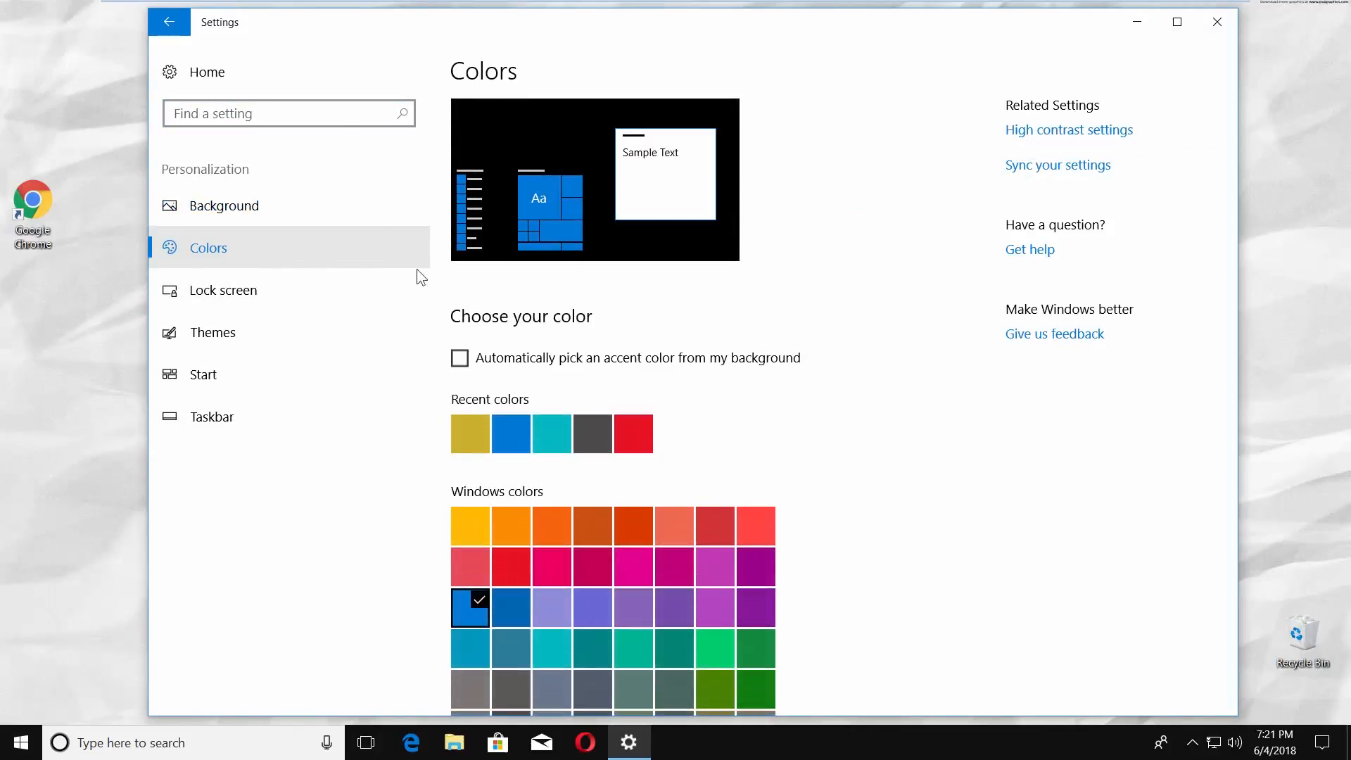
pyautogui.scroll(-3)
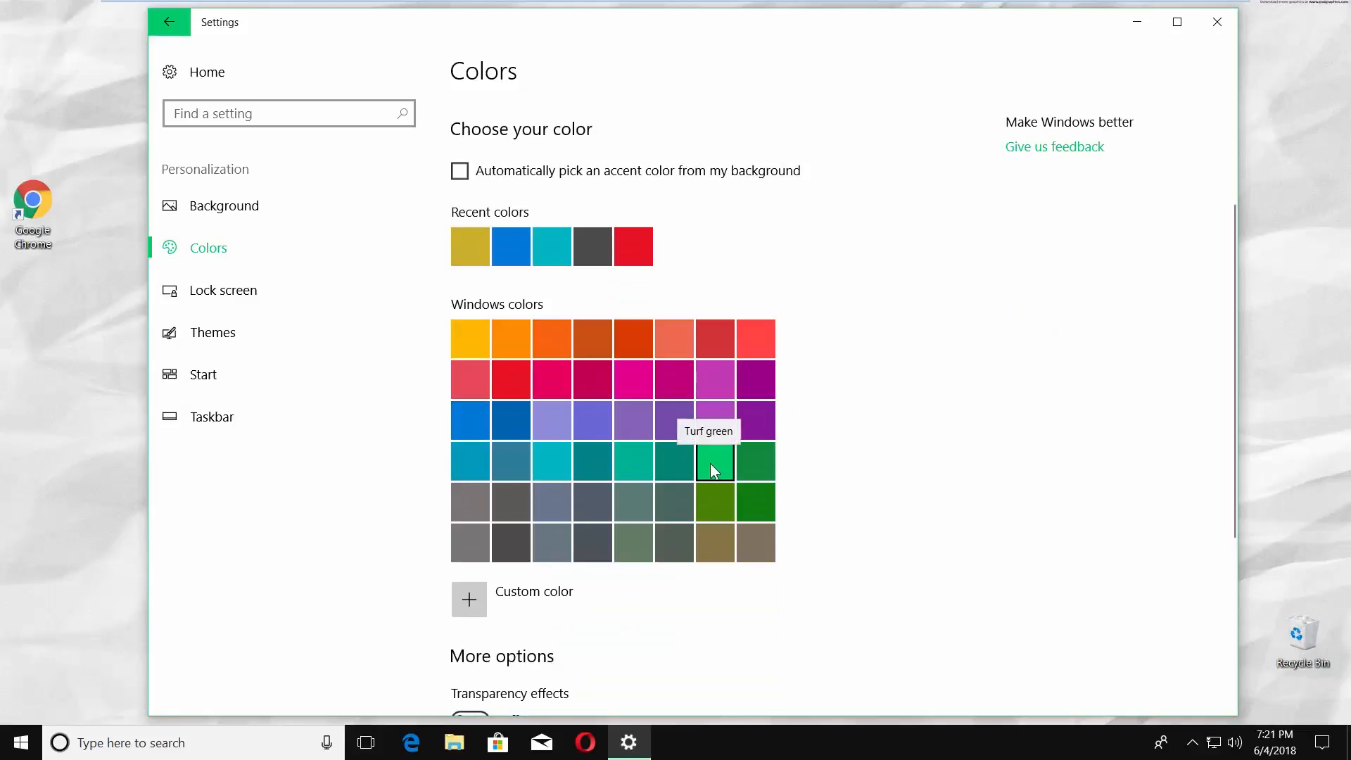
pyautogui.click(714, 461)
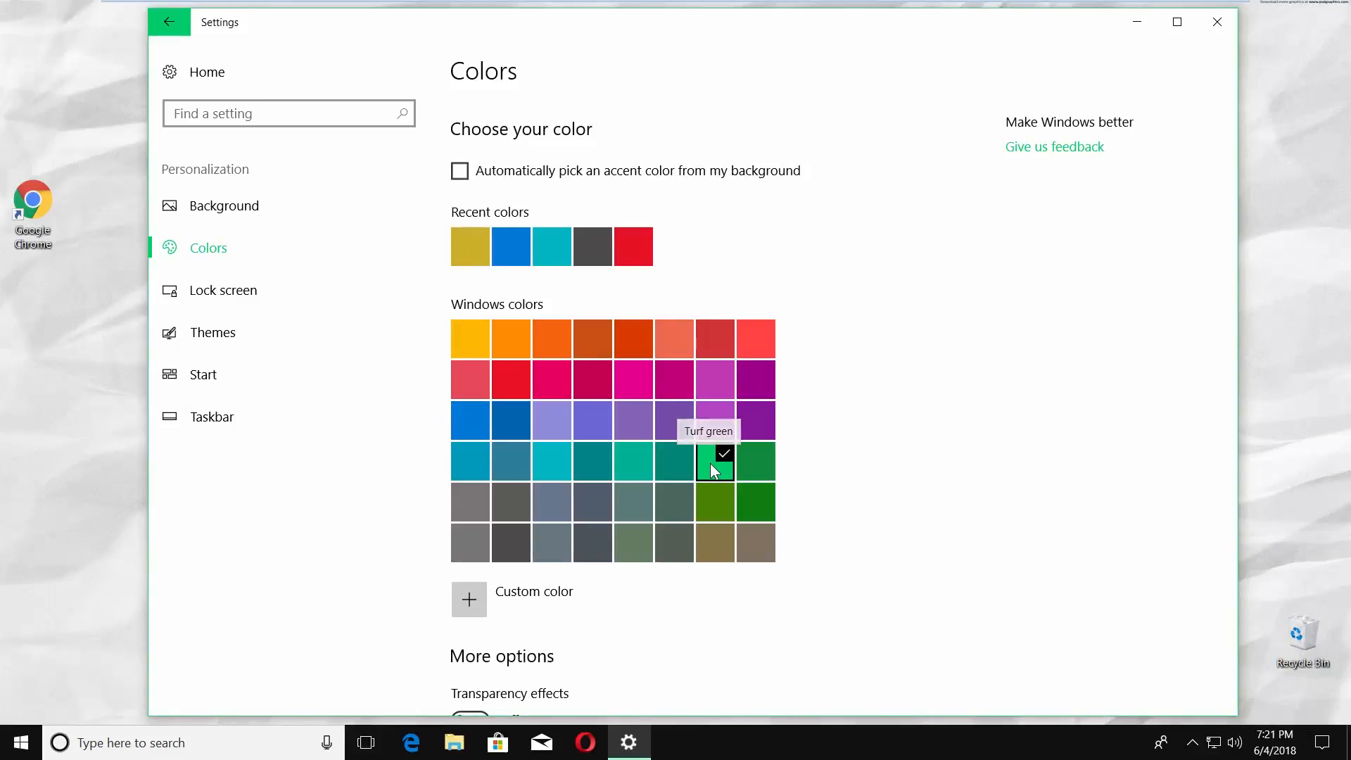
pyautogui.scroll(-3)
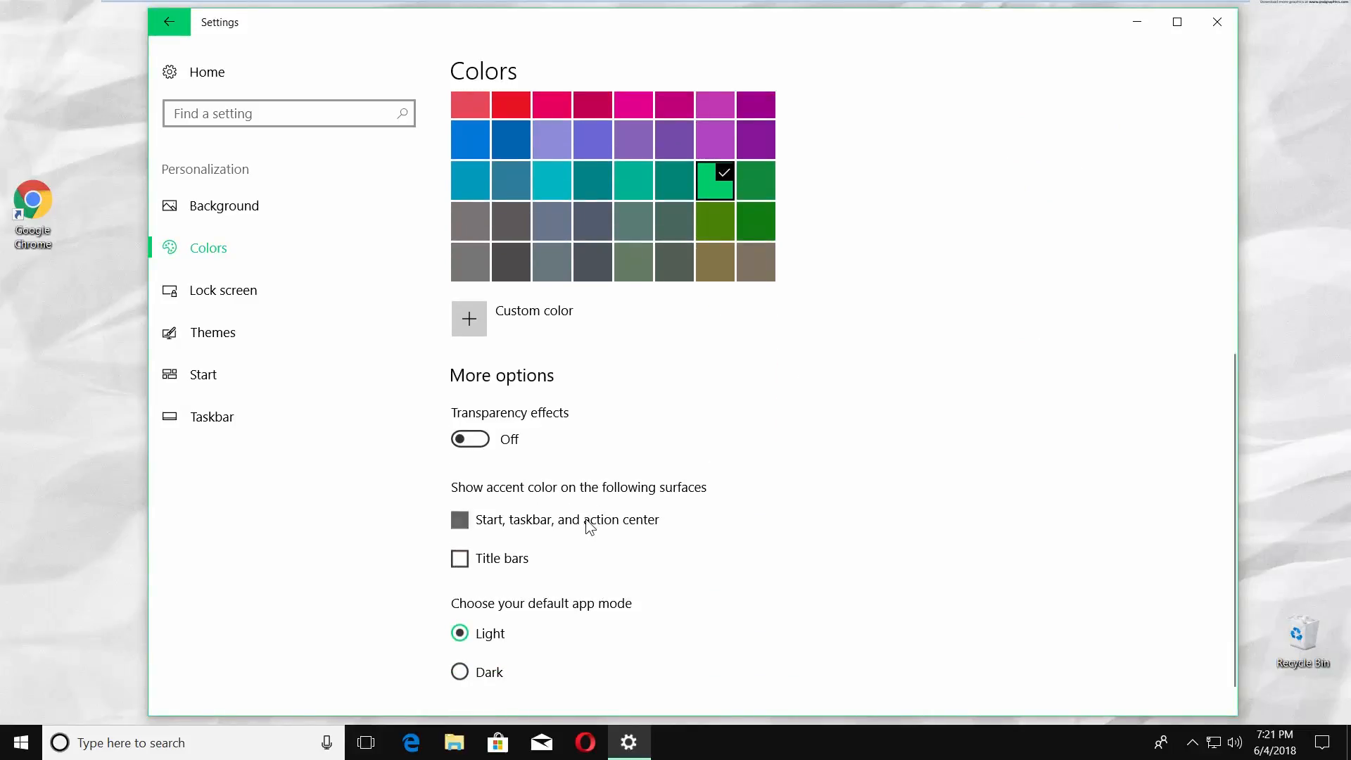
pyautogui.click(459, 519)
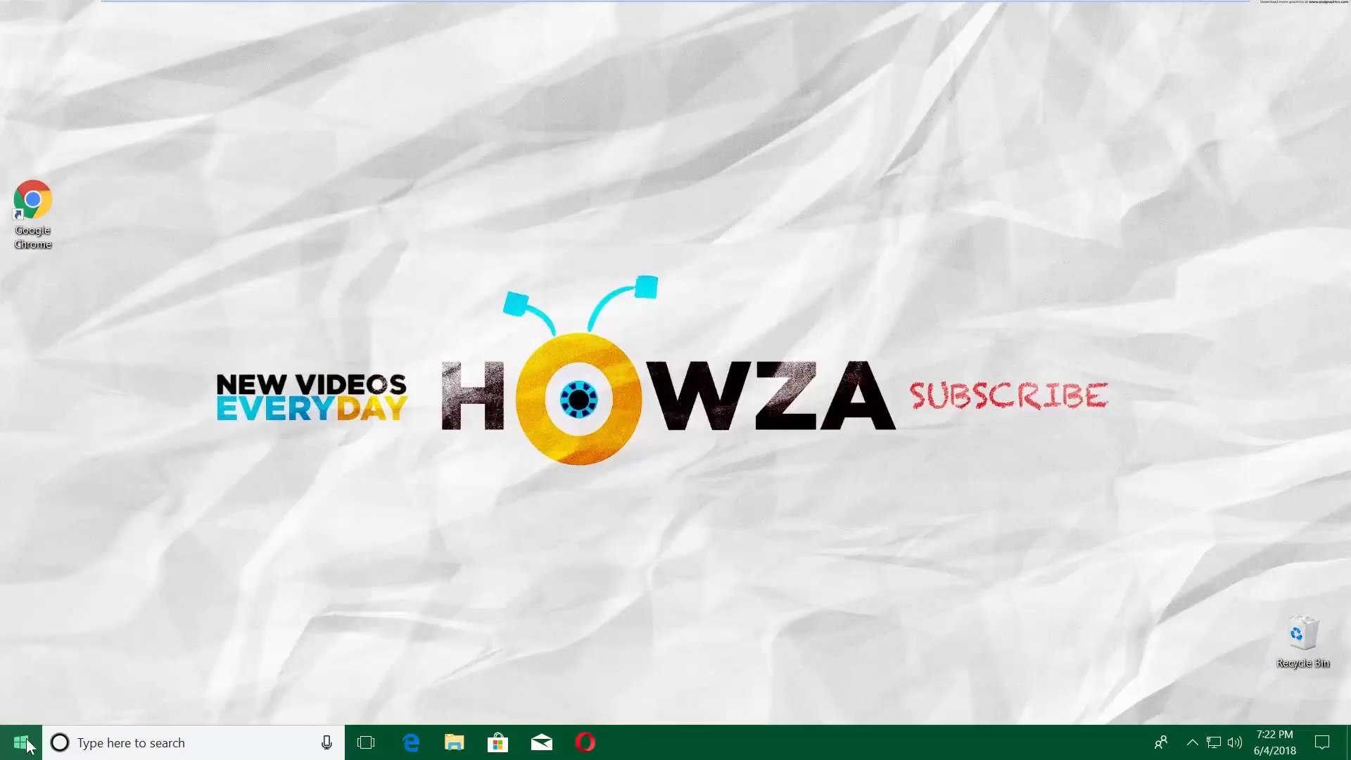
# Search 're' to launch Registry Editor and approve the User Account Control prompt.
pyautogui.write('re')
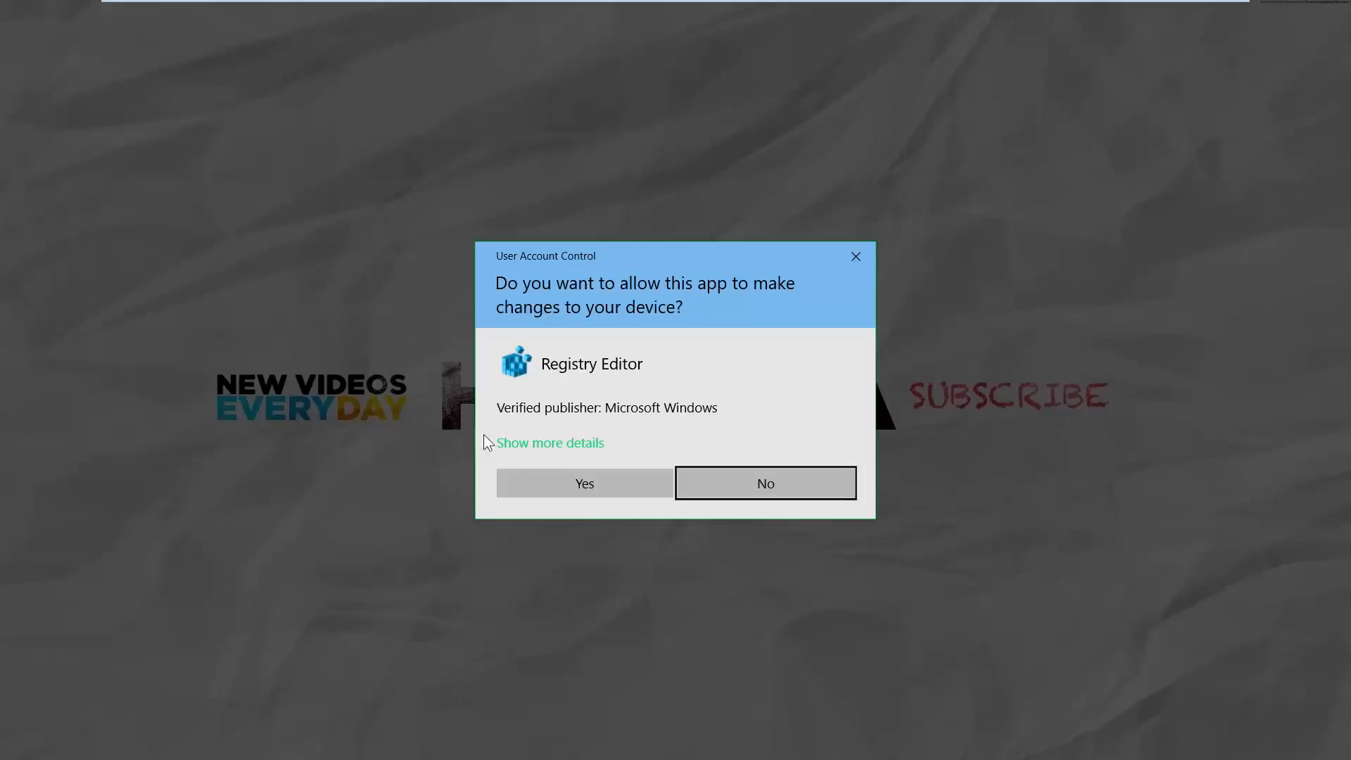
pyautogui.click(584, 483)
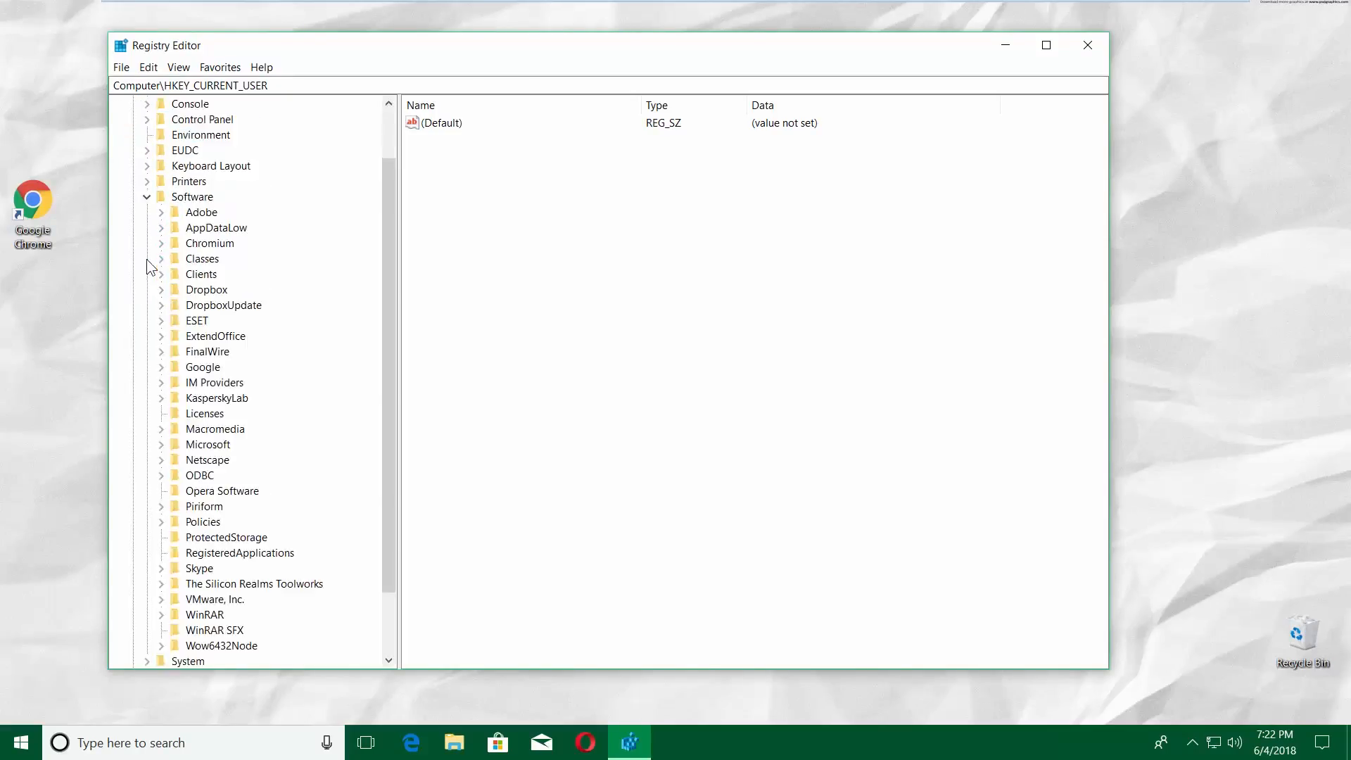
pyautogui.moveTo(166, 454)
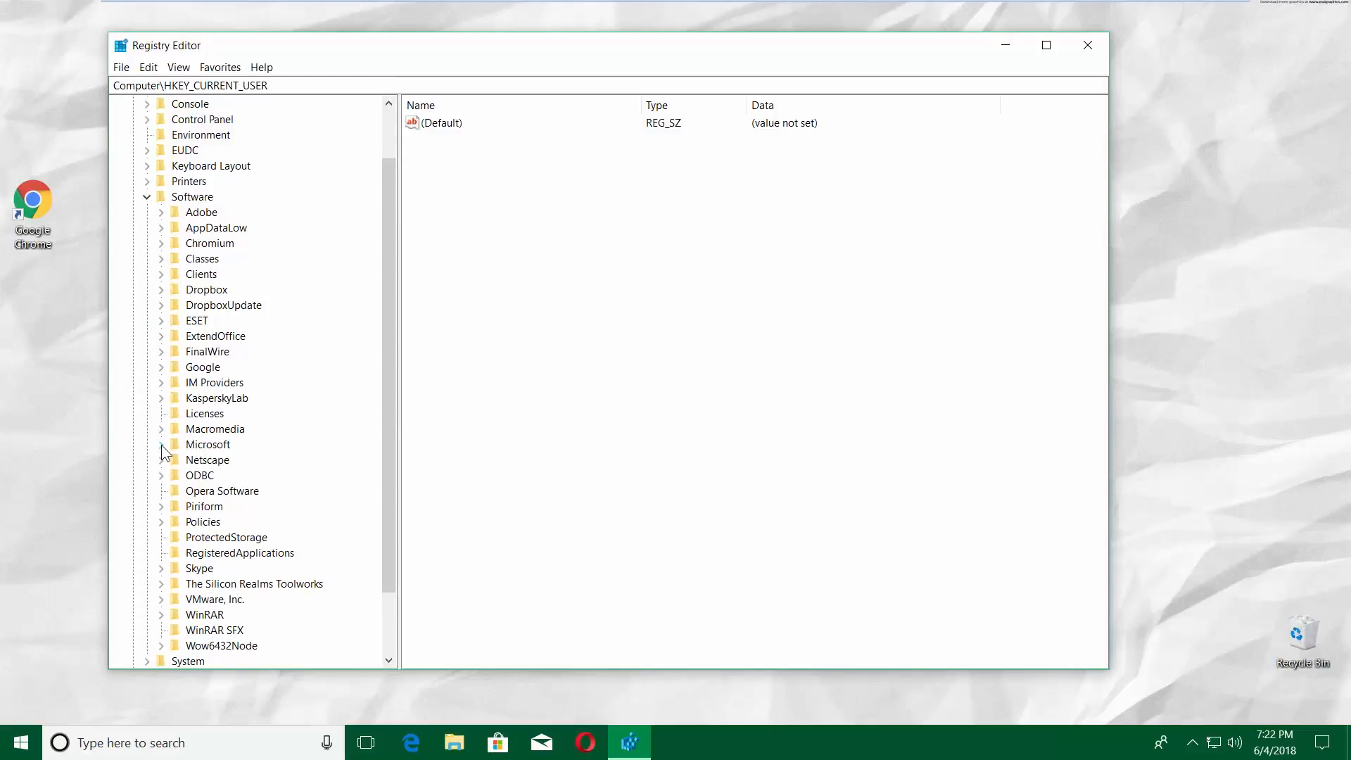
# Set ColorPrevalence under Themes\Personalize to 2 in Registry Editor.
pyautogui.scroll(-3)
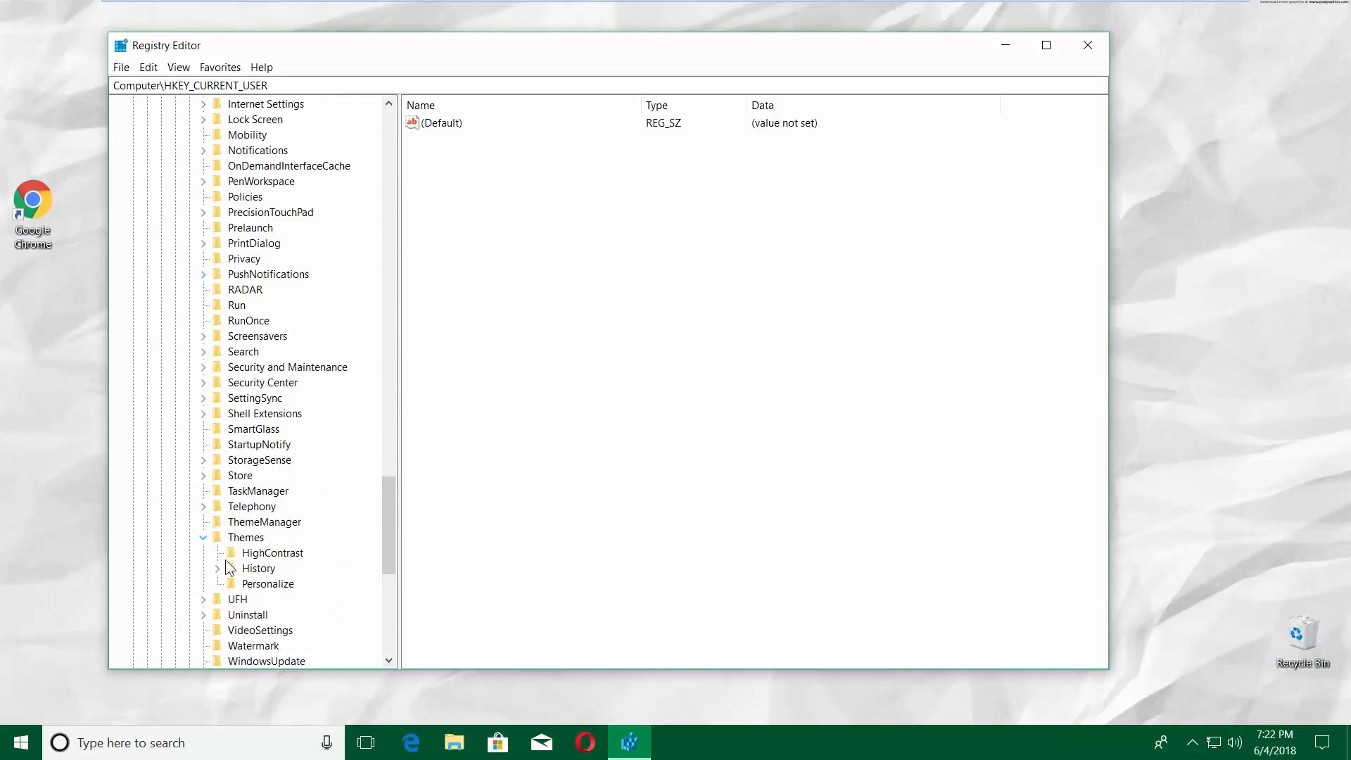
pyautogui.click(268, 584)
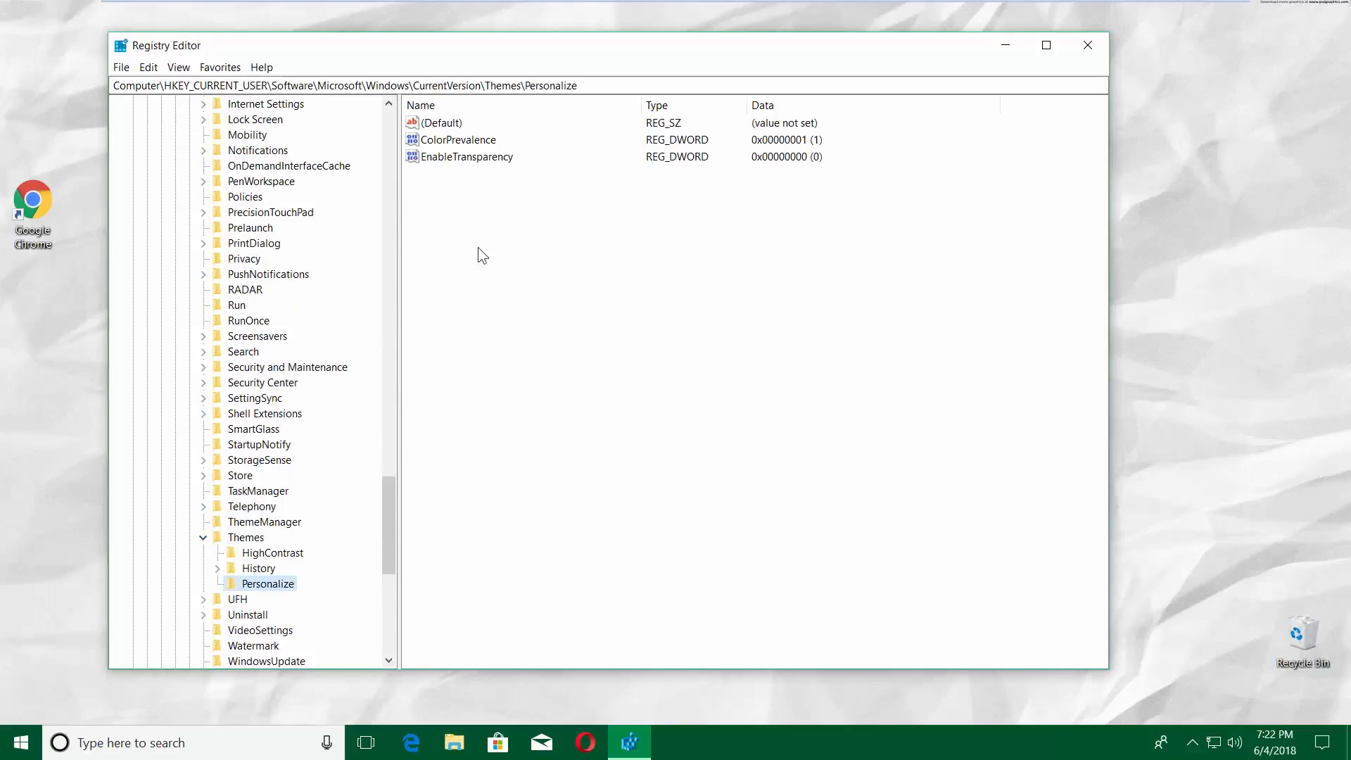
pyautogui.doubleClick(460, 139)
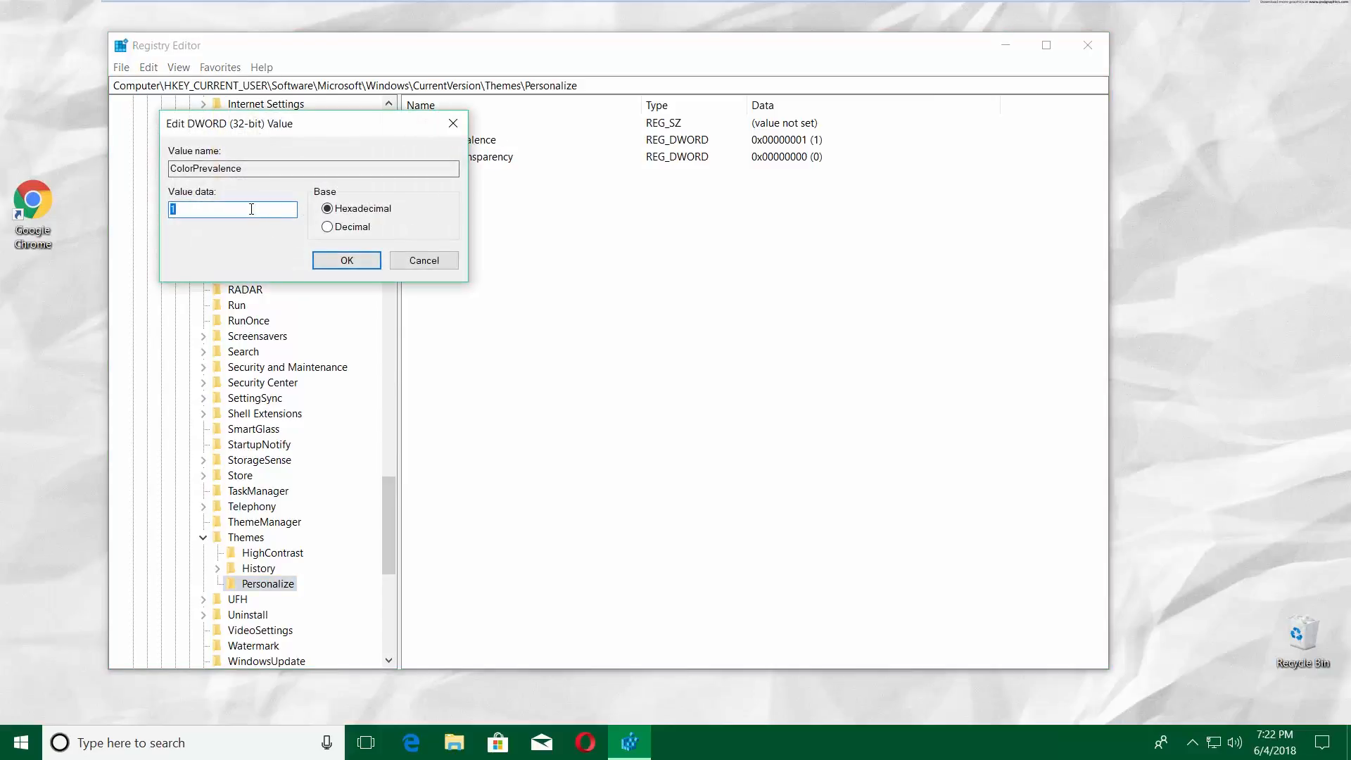
pyautogui.click(345, 260)
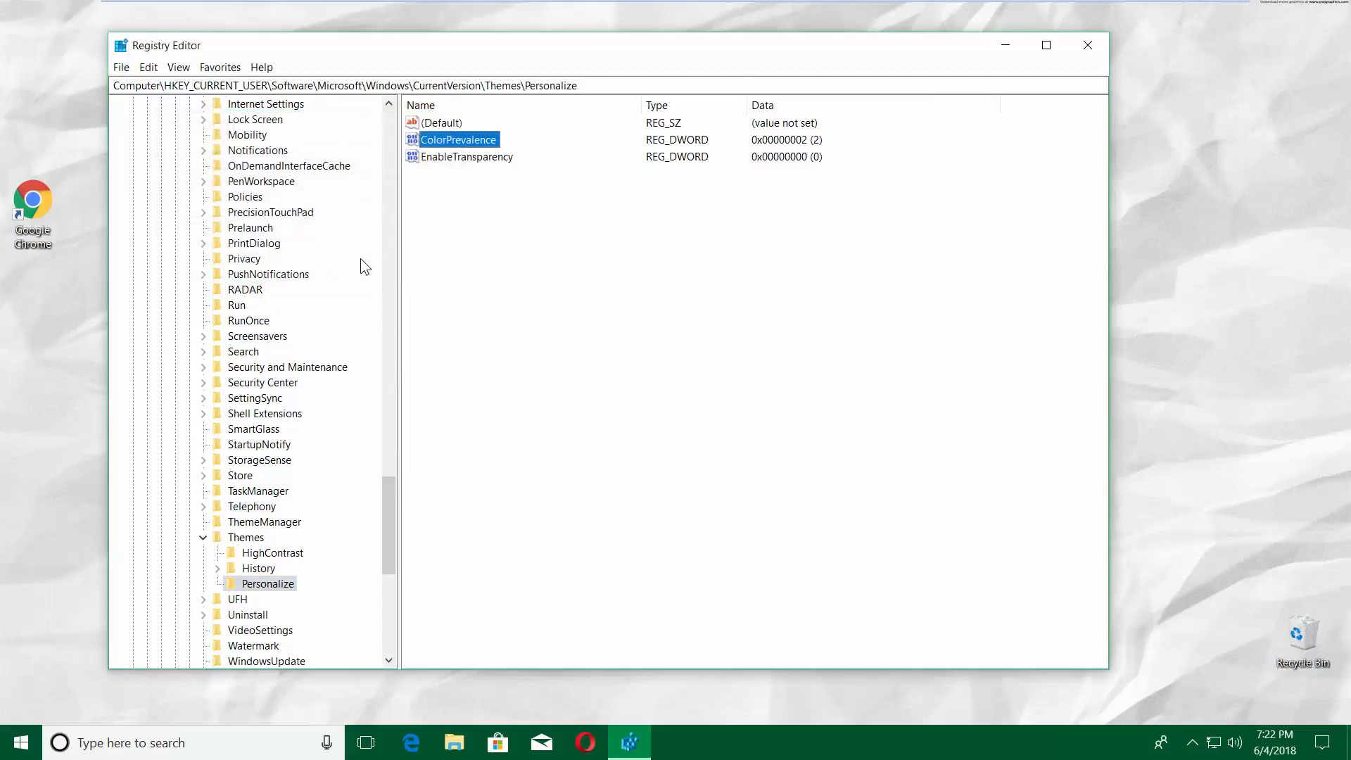
pyautogui.click(453, 742)
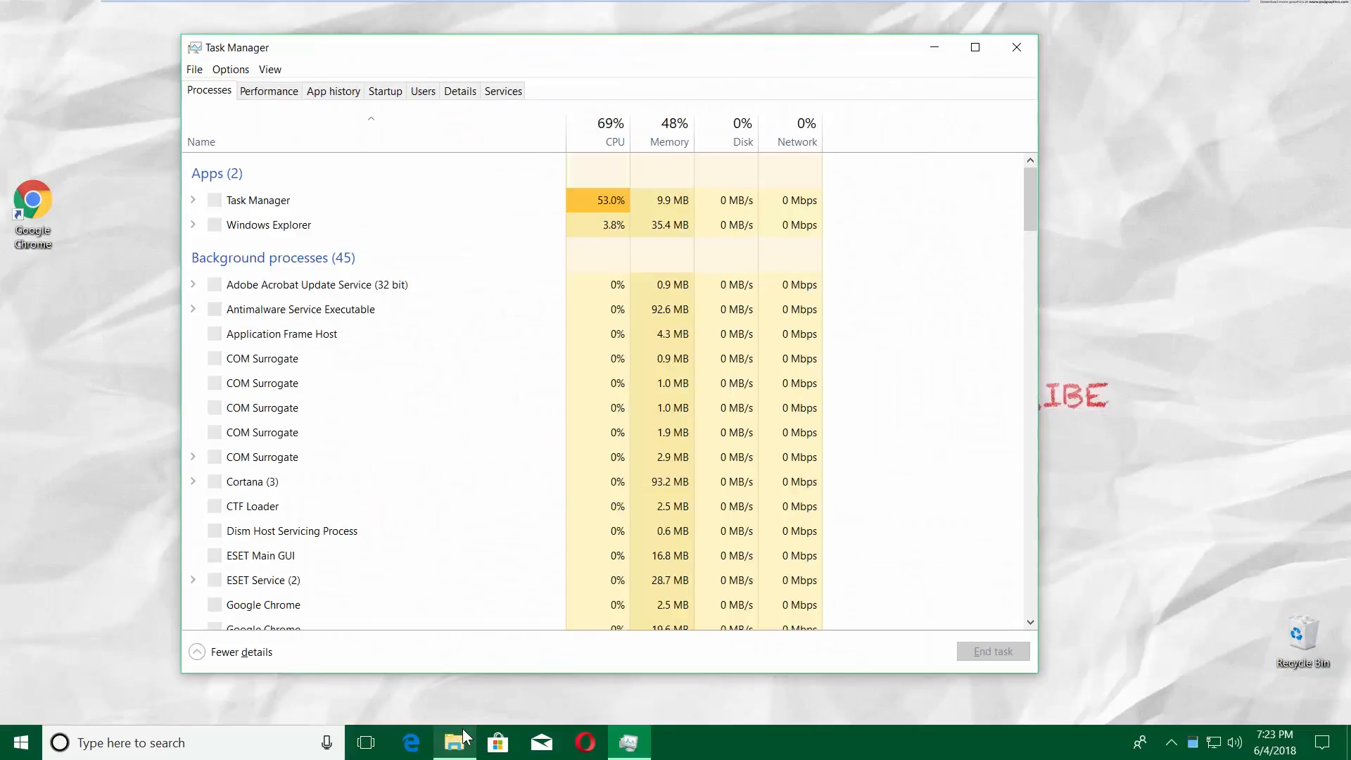
# Restart the Windows Explorer process in Task Manager, then close Task Manager.
pyautogui.rightClick(289, 225)
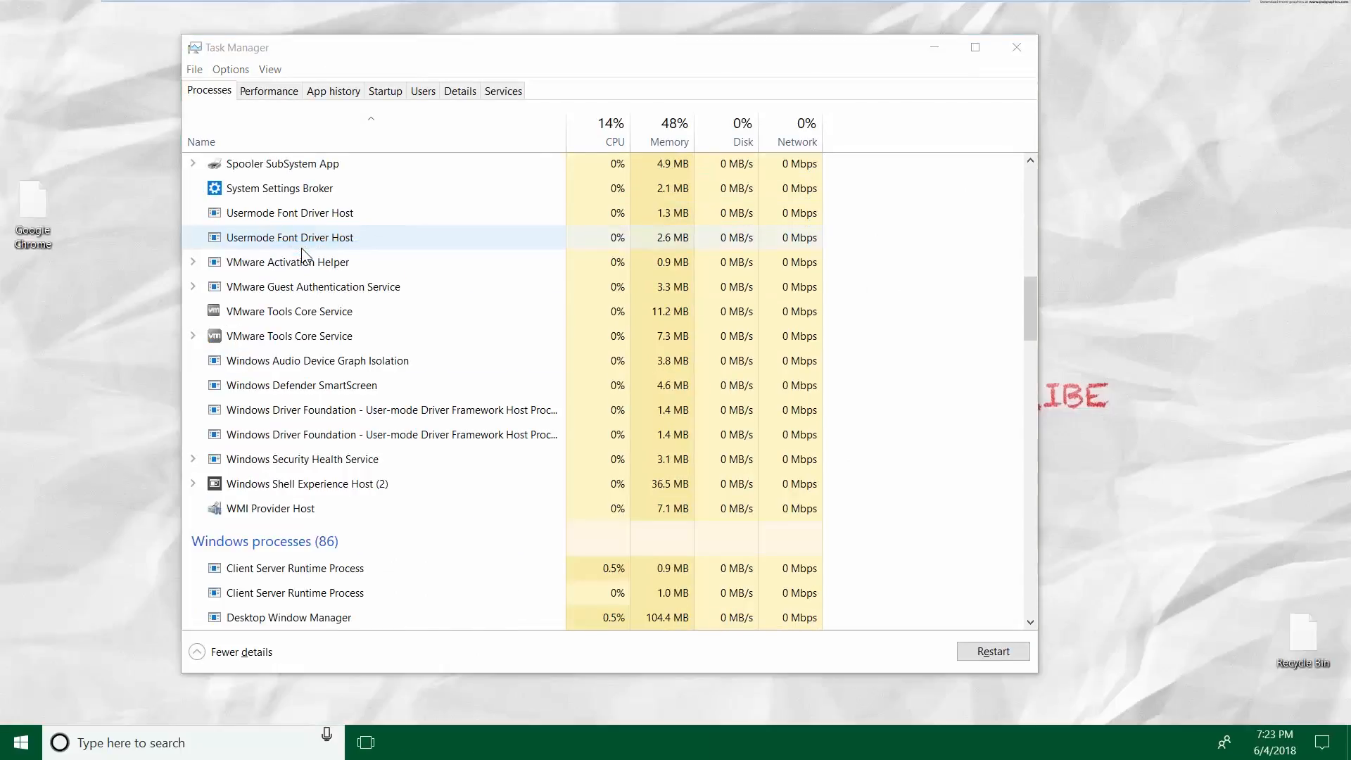
pyautogui.click(19, 742)
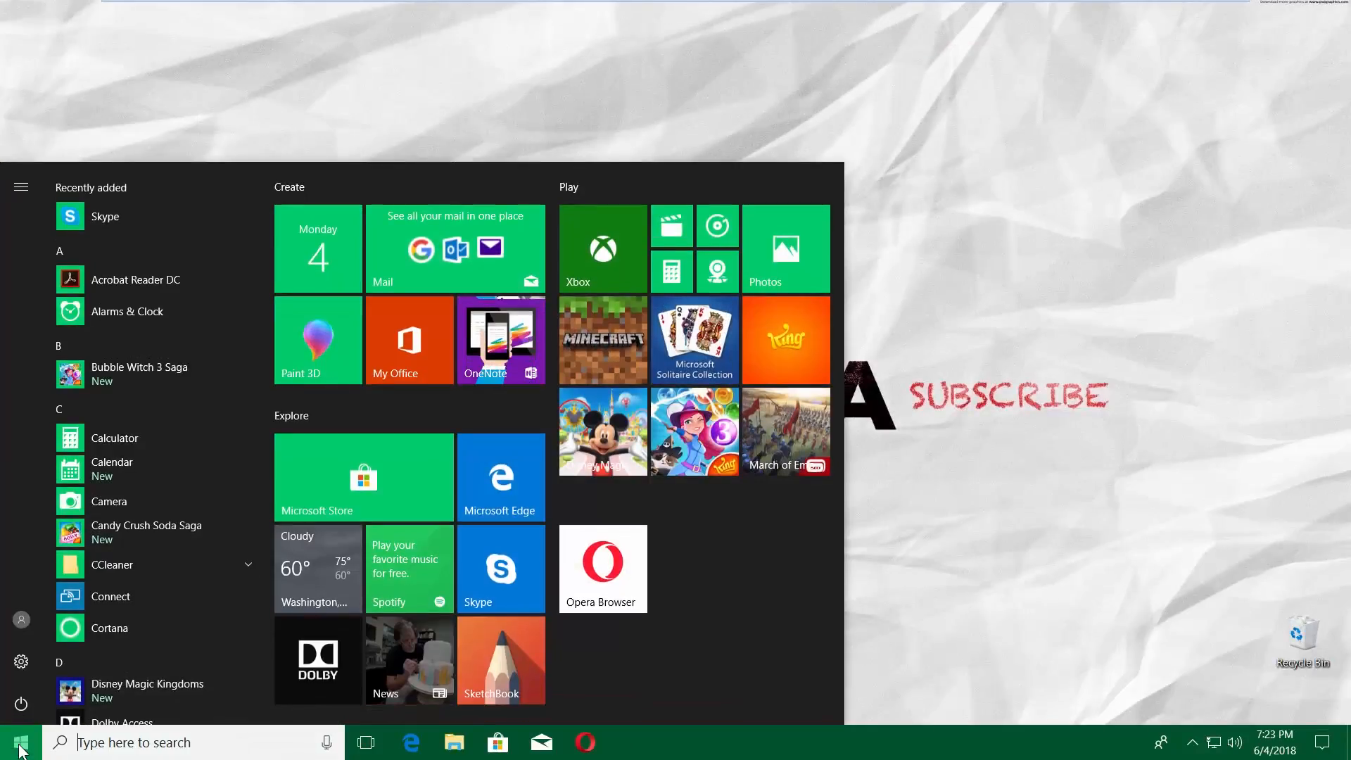
# Open the Action Center from the icon at the taskbar's right end.
pyautogui.click(1333, 742)
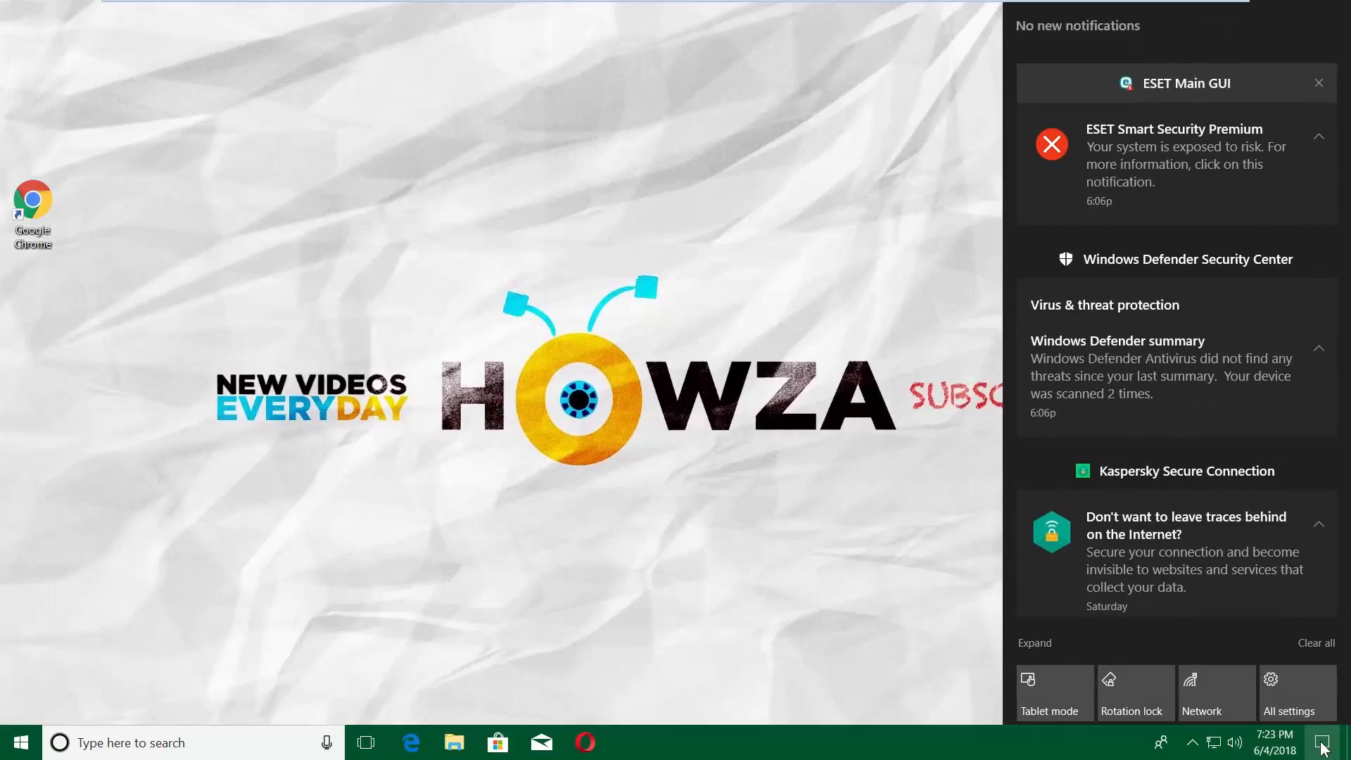